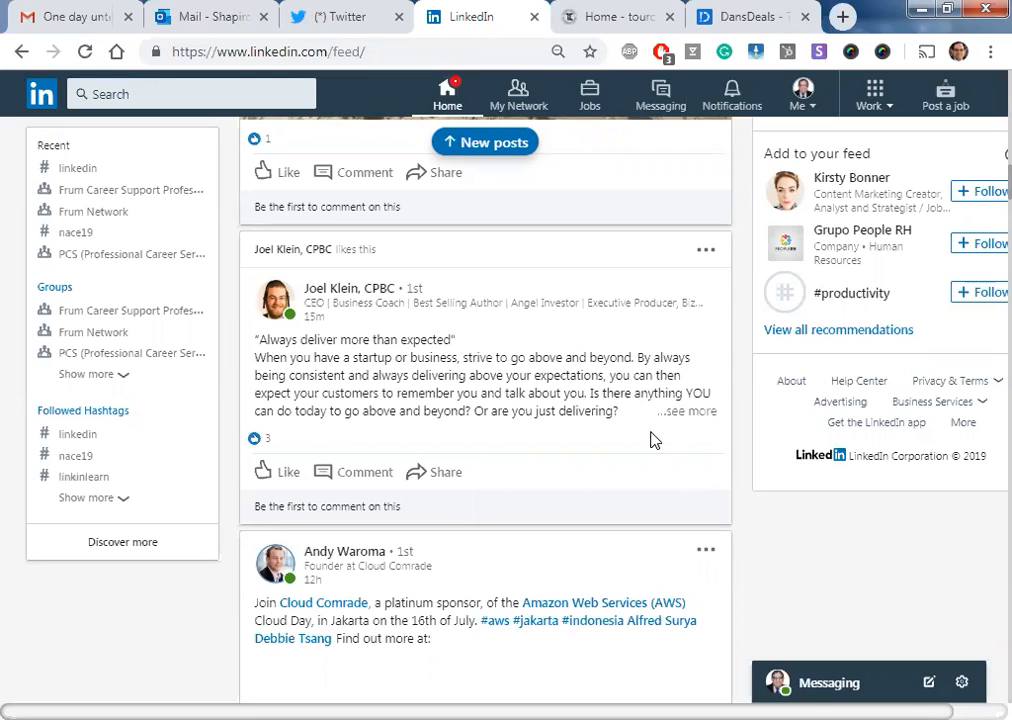
{"action": "mouse_move", "coordinate": [384, 320]}
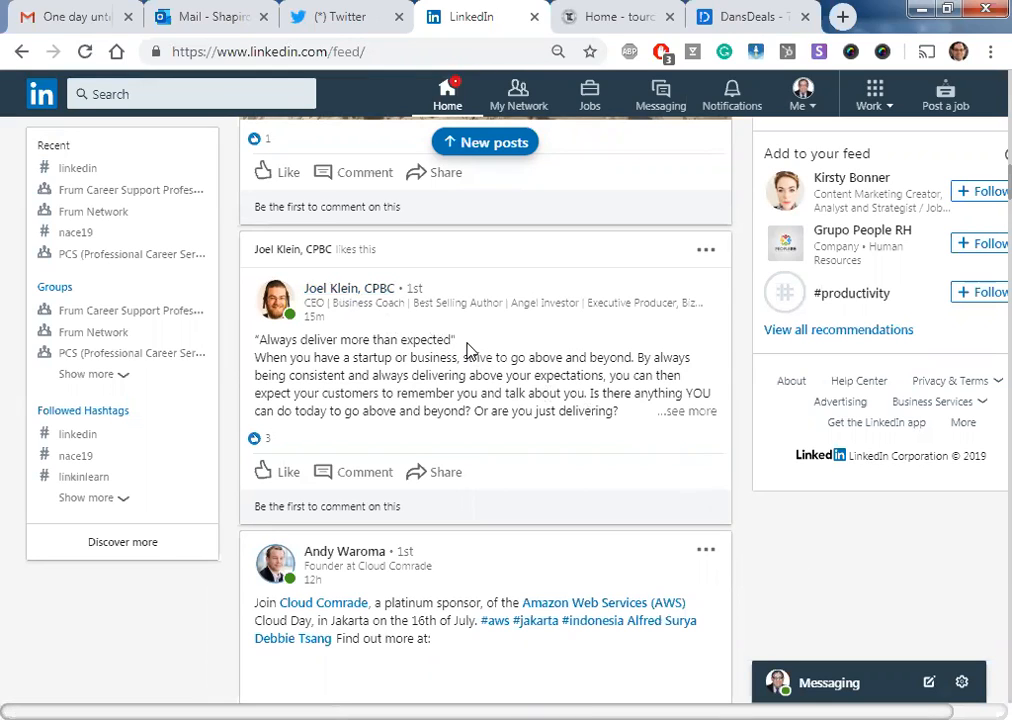
{"action": "mouse_move", "coordinate": [513, 403]}
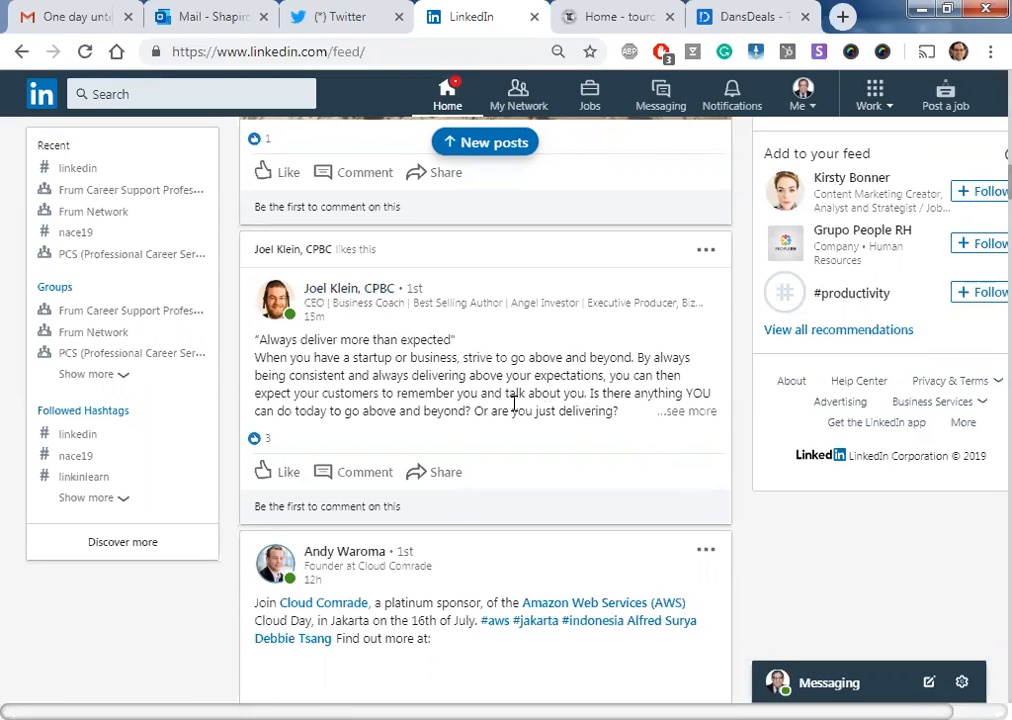
{"action": "mouse_move", "coordinate": [476, 468]}
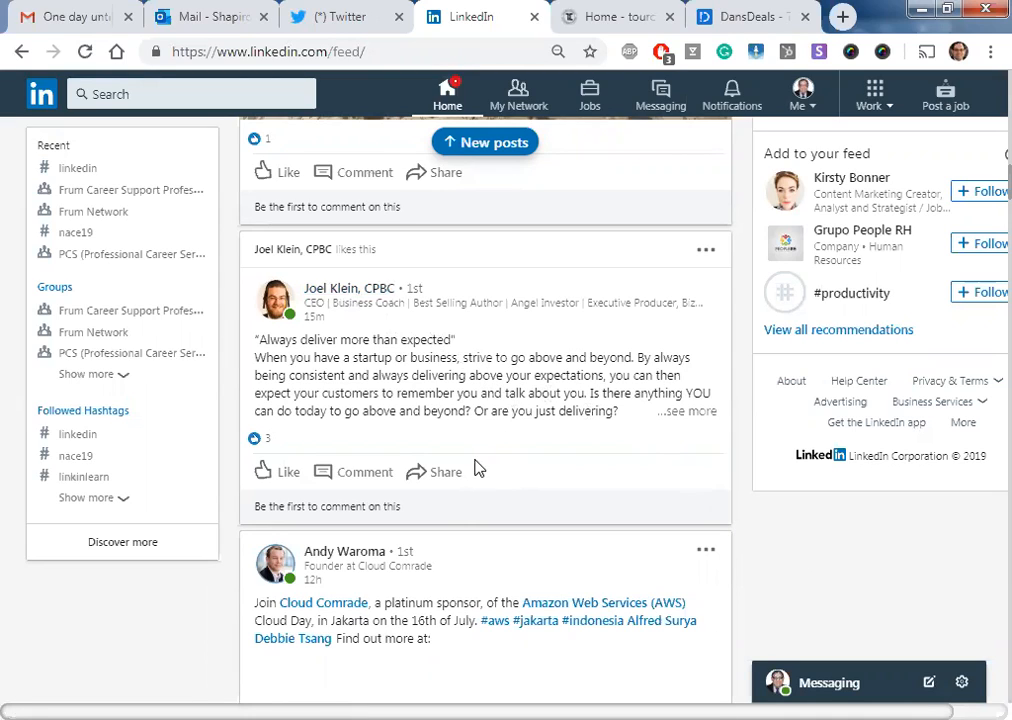
{"action": "left_click", "coordinate": [433, 471]}
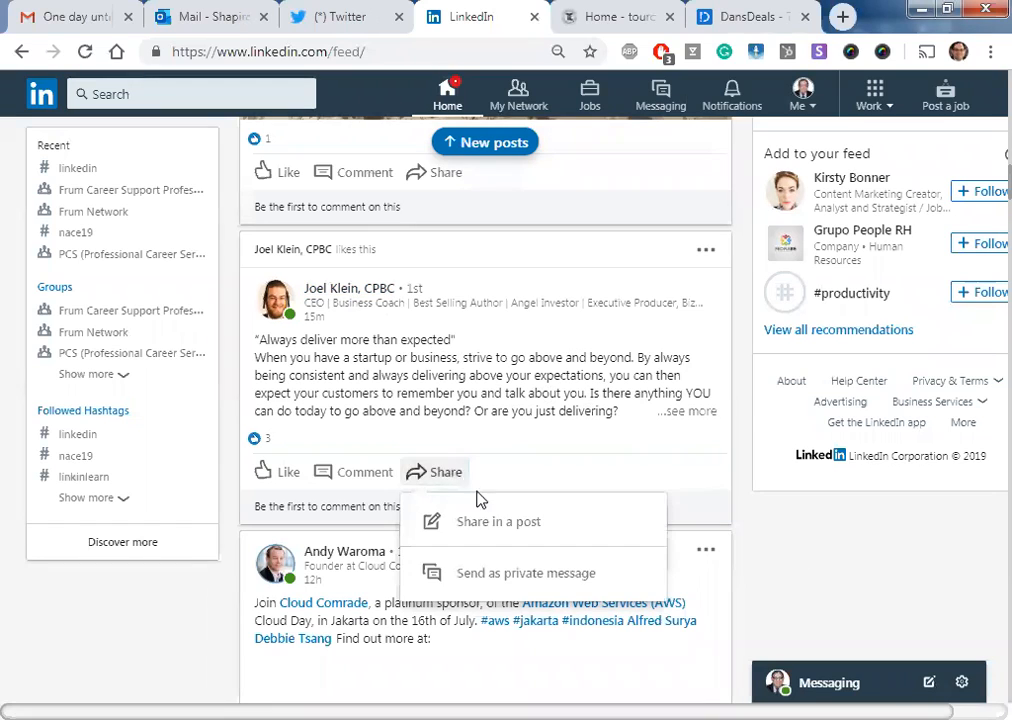
{"action": "left_click", "coordinate": [498, 521]}
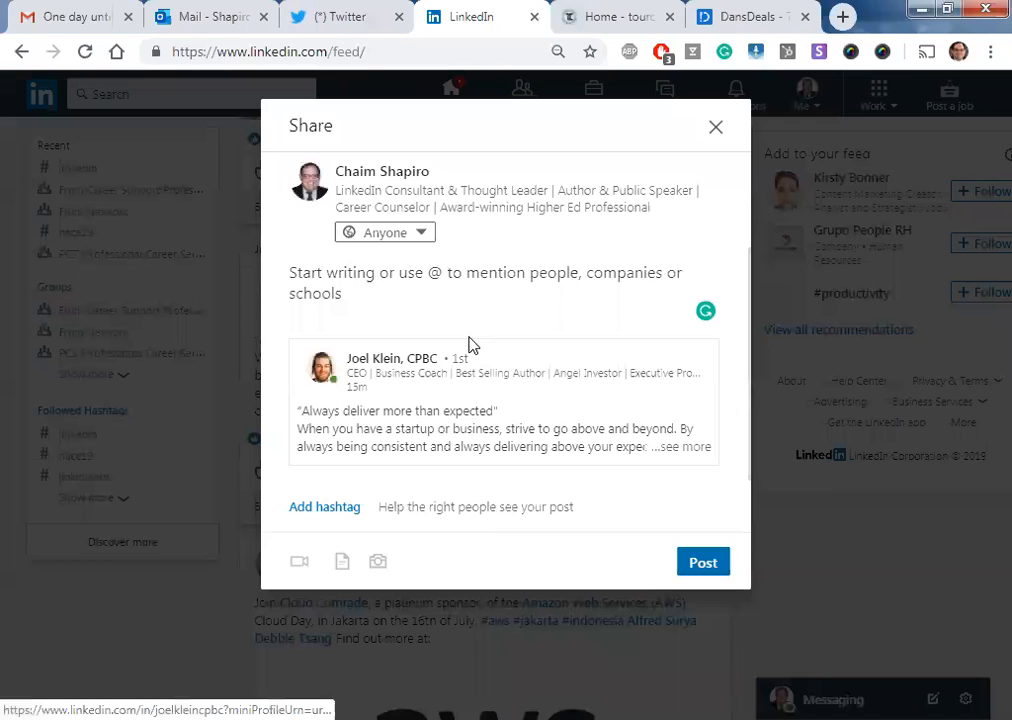
{"action": "left_click", "coordinate": [324, 506]}
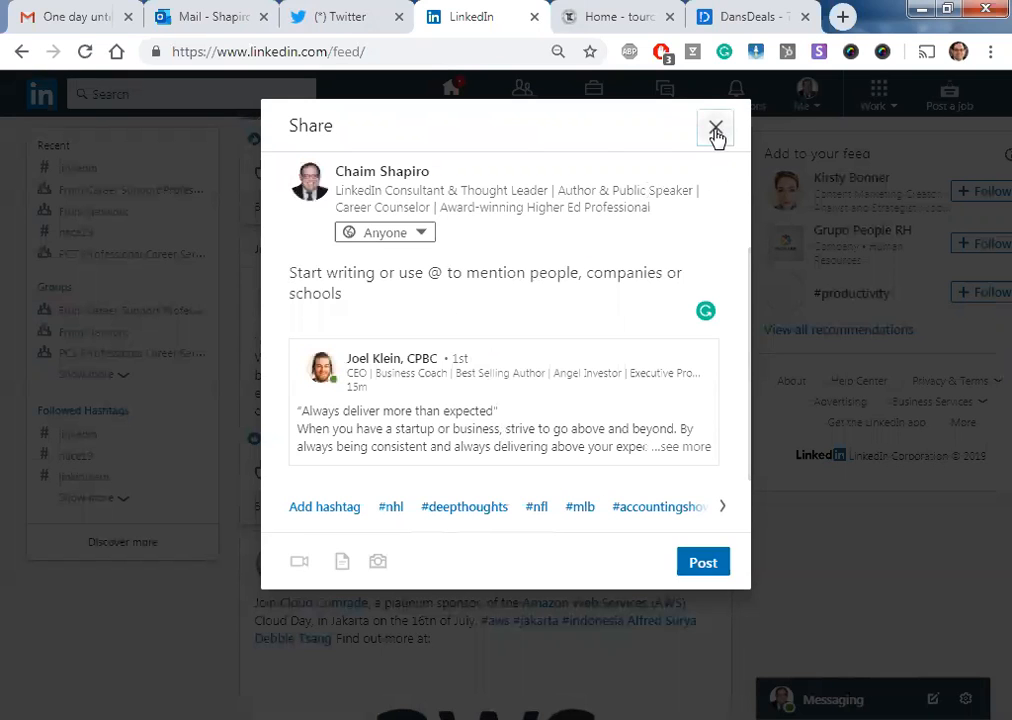
{"action": "left_click", "coordinate": [716, 131]}
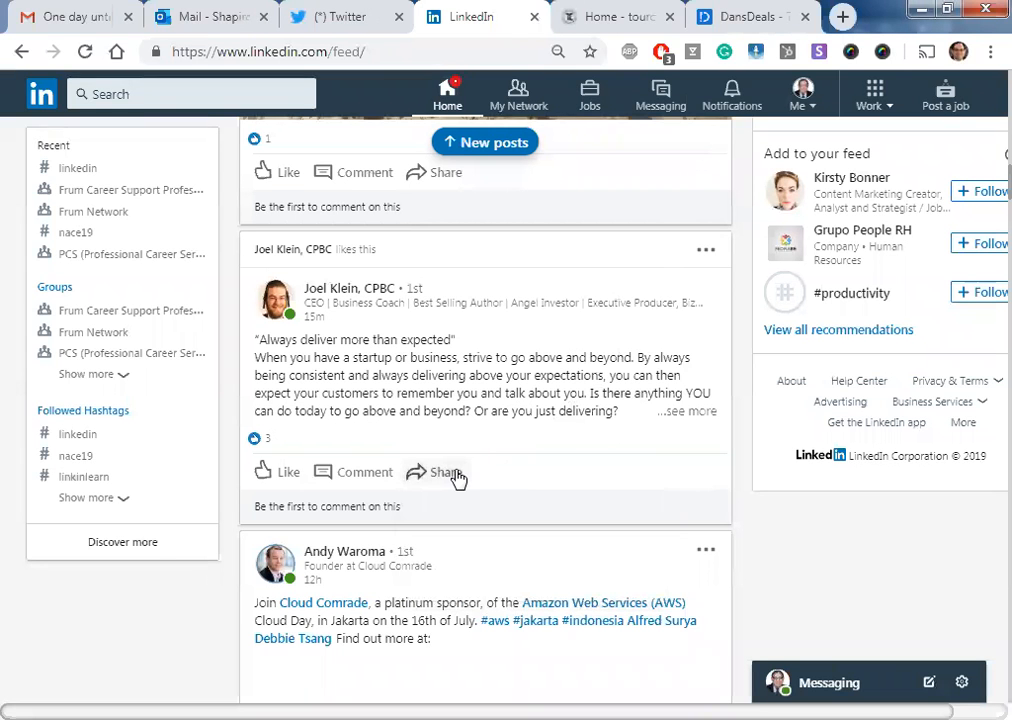
{"action": "left_click", "coordinate": [444, 471]}
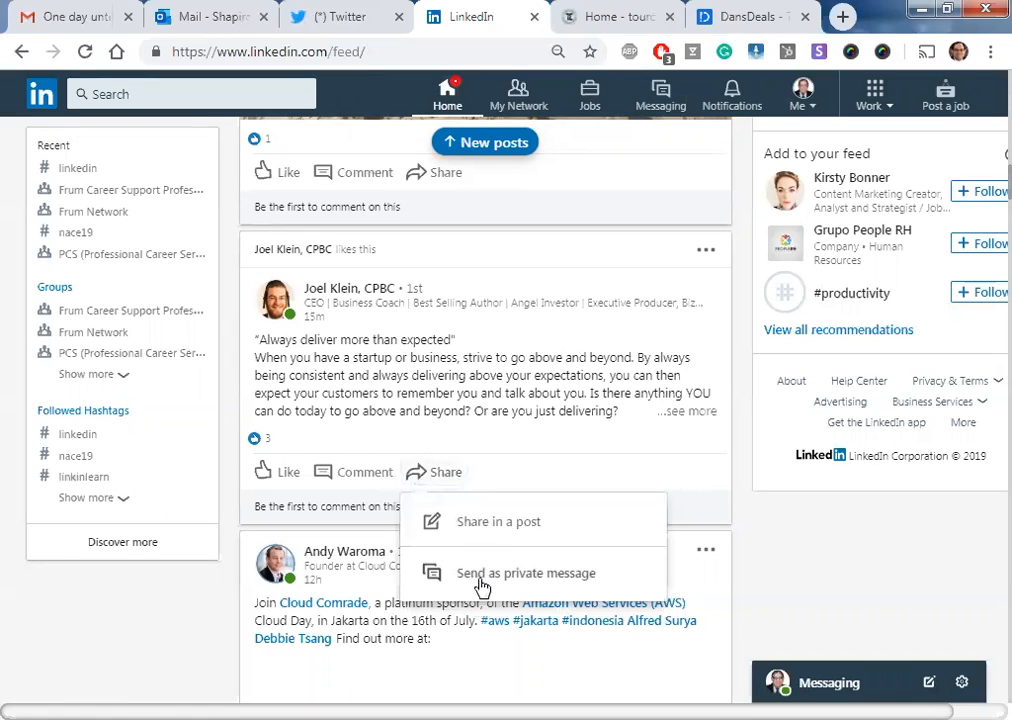
{"action": "mouse_move", "coordinate": [548, 582]}
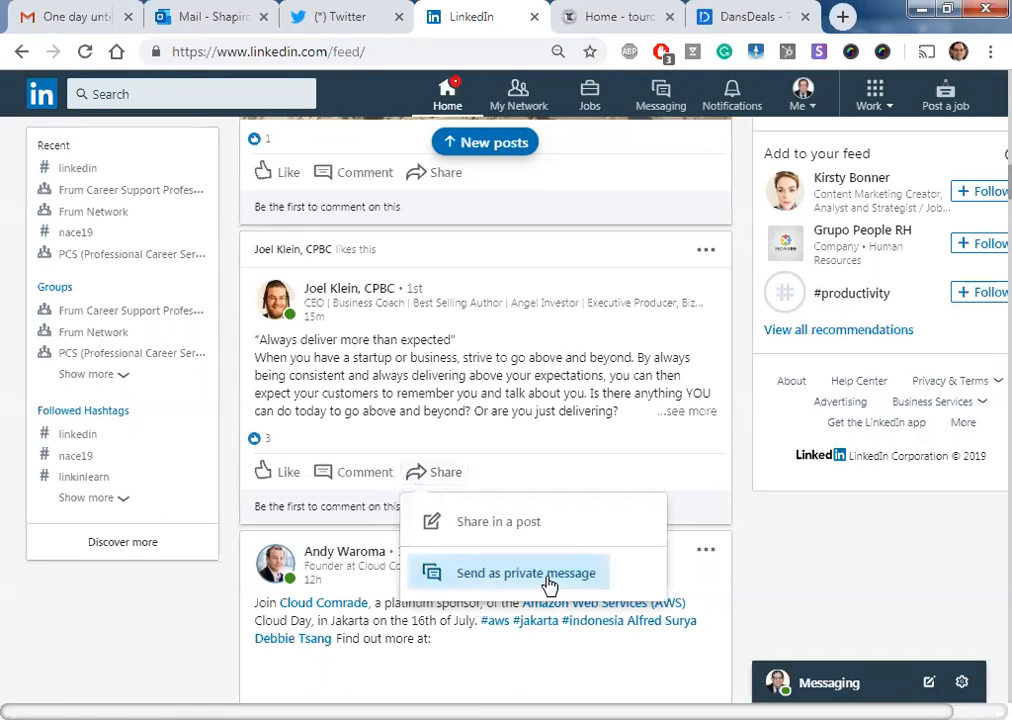
{"action": "left_click", "coordinate": [527, 572]}
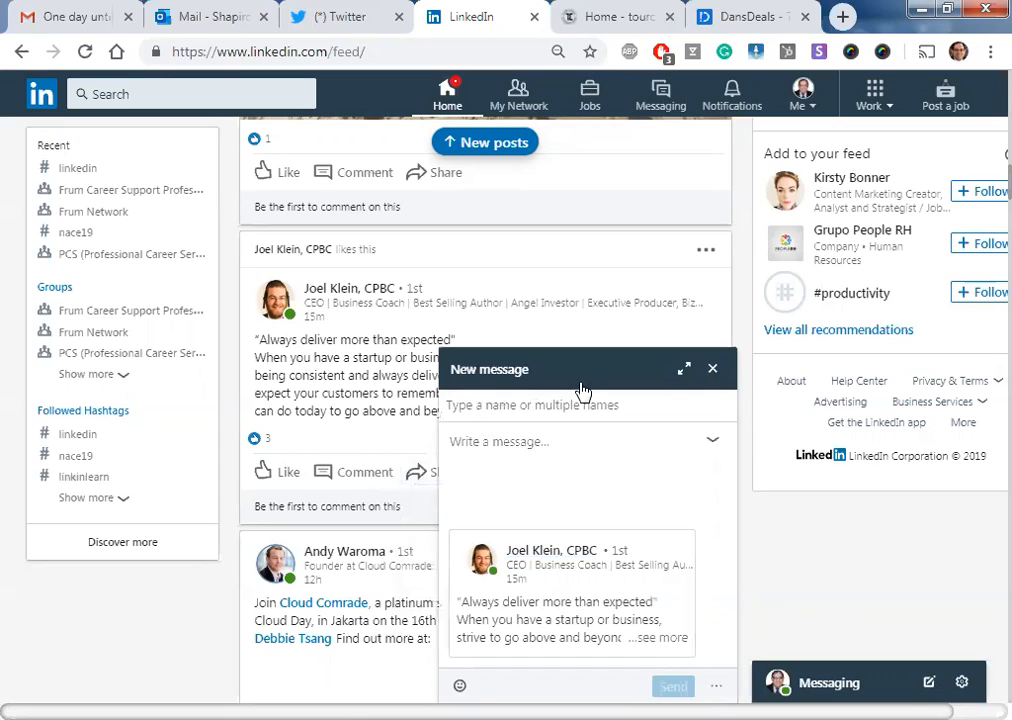
{"action": "mouse_move", "coordinate": [713, 369]}
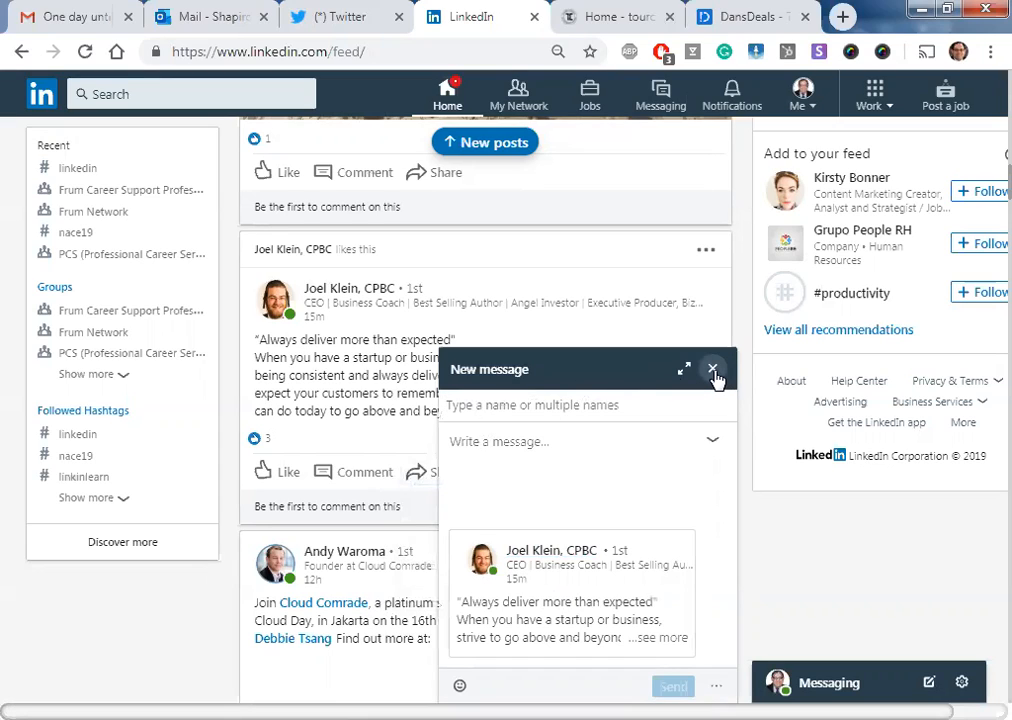
{"action": "mouse_move", "coordinate": [723, 278]}
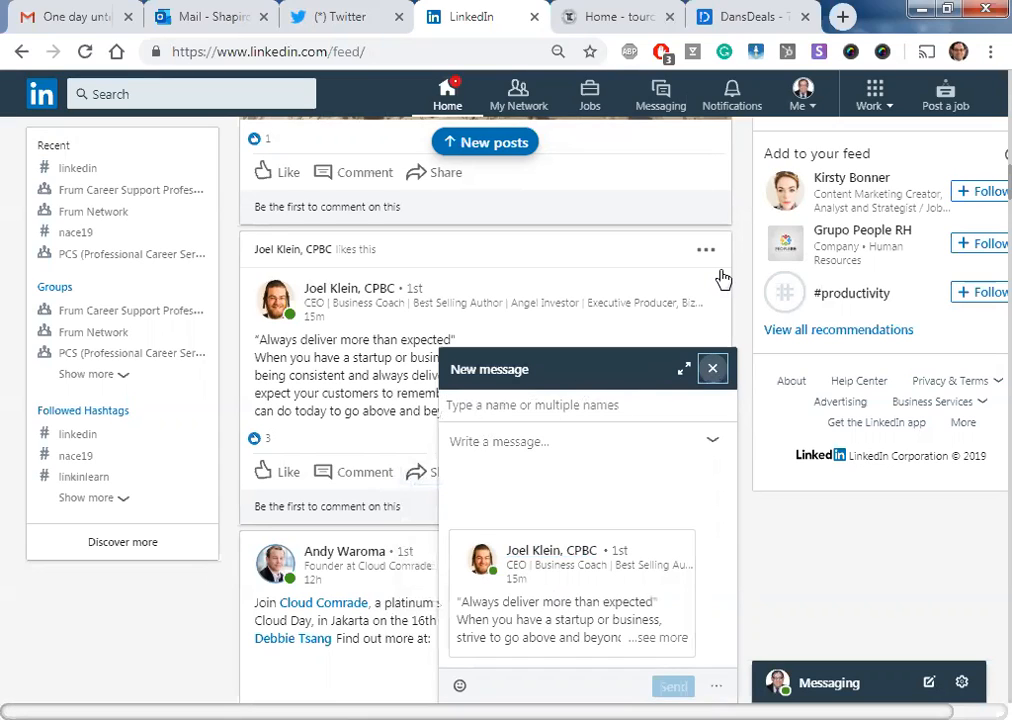
- Open the post's ••• menu showing Copy link to post and embed options
{"action": "left_click", "coordinate": [706, 249]}
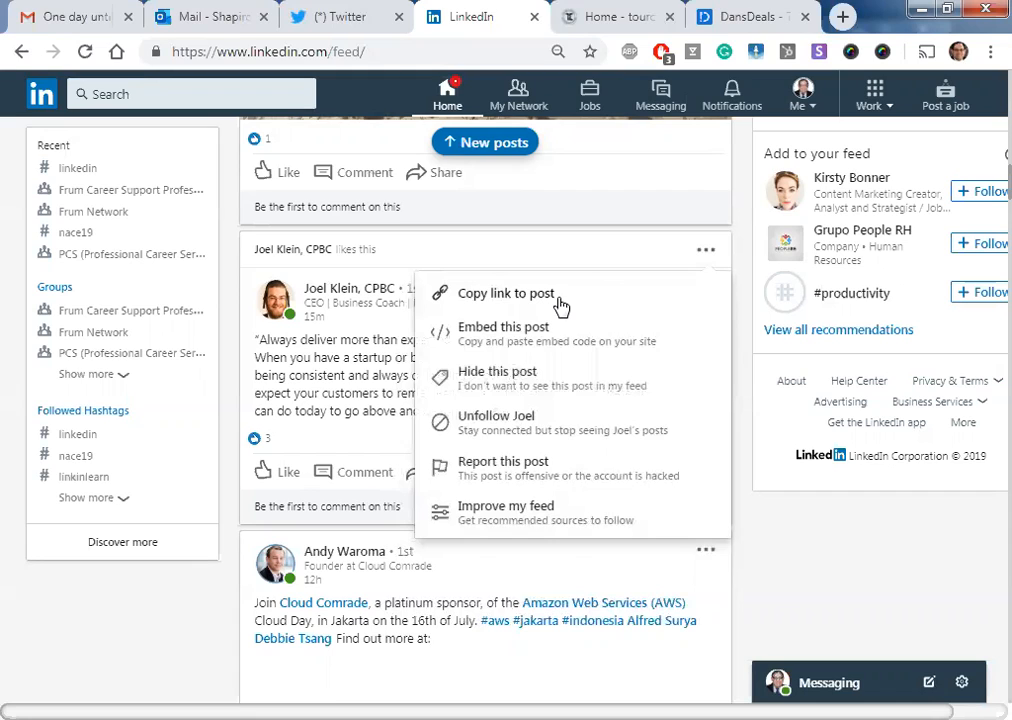
{"action": "mouse_move", "coordinate": [807, 433]}
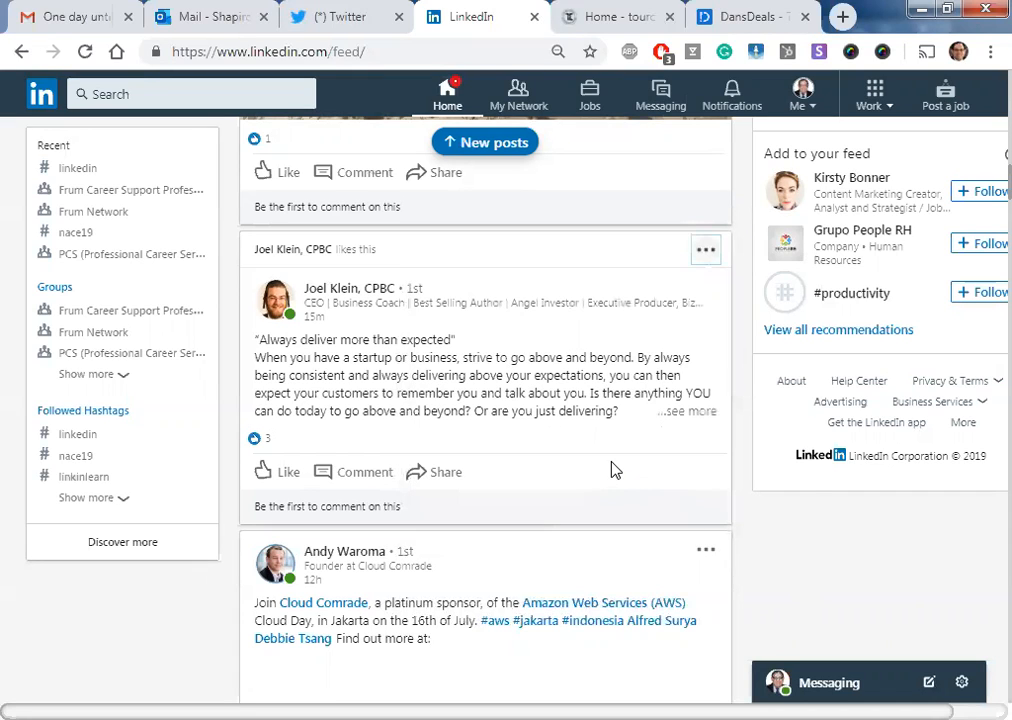
{"action": "mouse_move", "coordinate": [530, 478]}
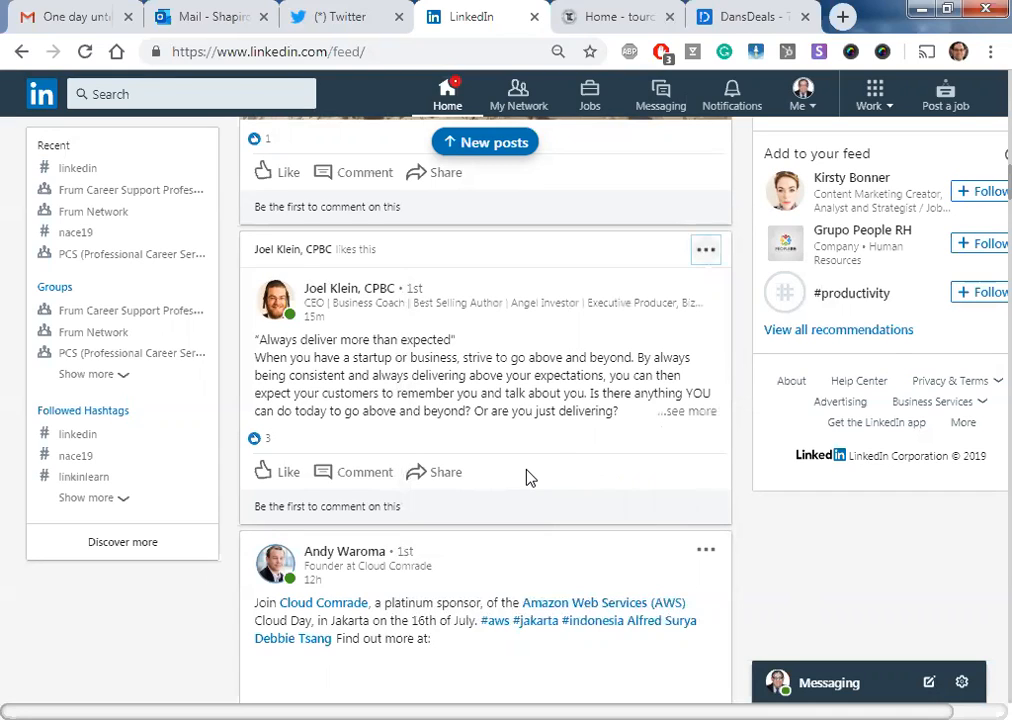
{"action": "mouse_move", "coordinate": [530, 607]}
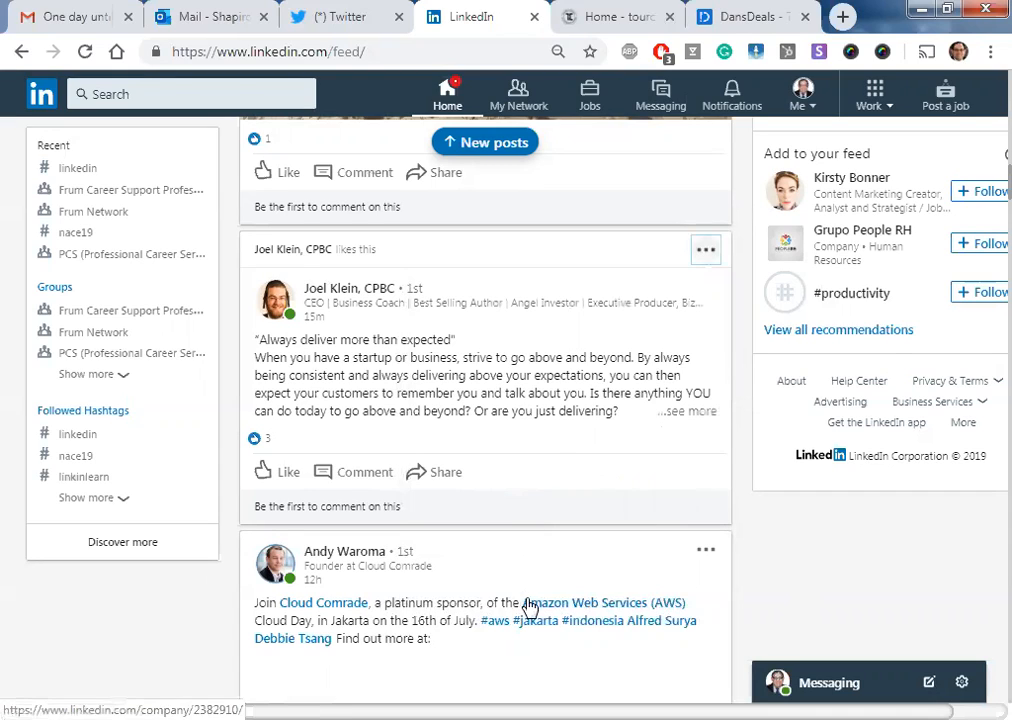